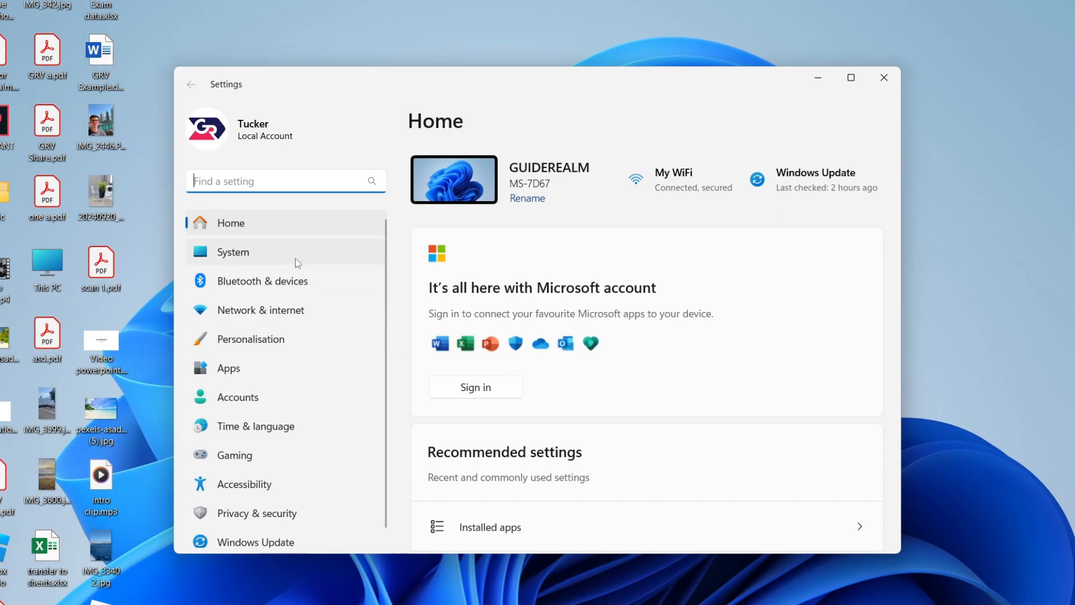
# Go to System > Optional features in Windows Settings.
pyautogui.click(232, 252)
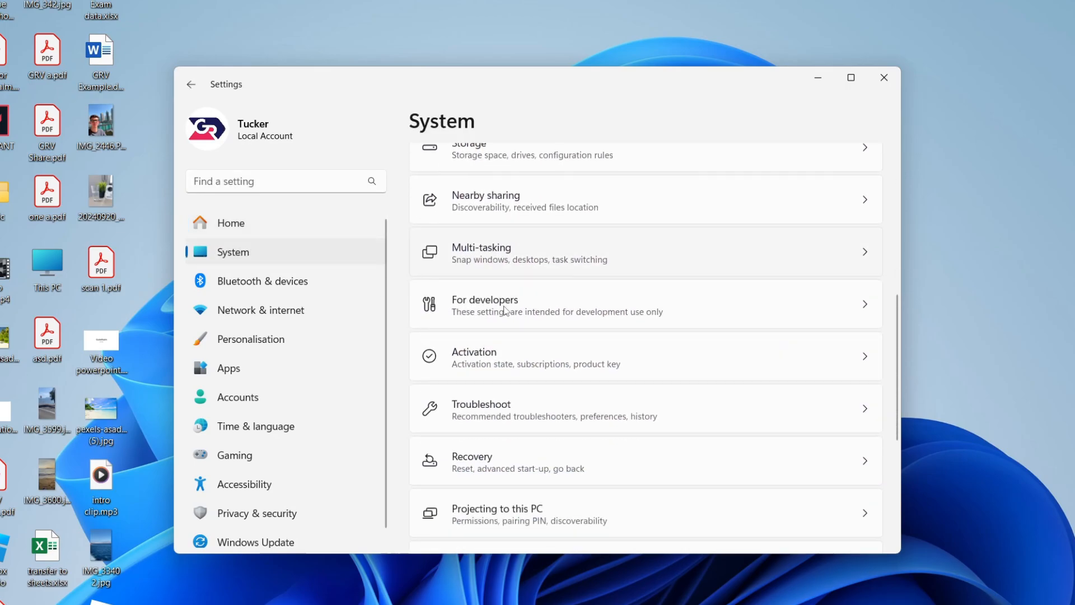
pyautogui.scroll(-3)
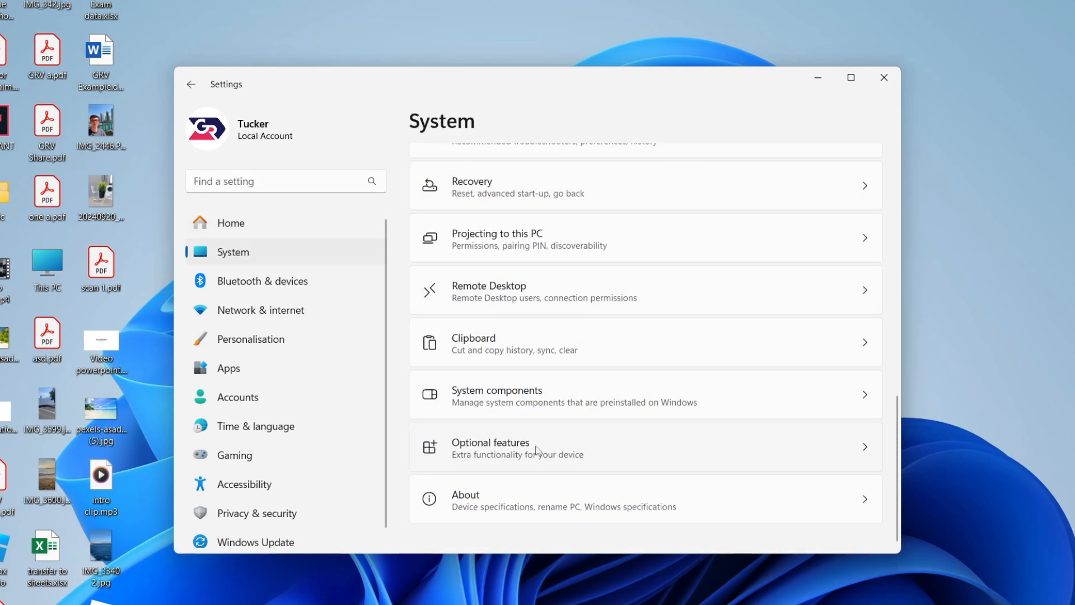
pyautogui.click(490, 447)
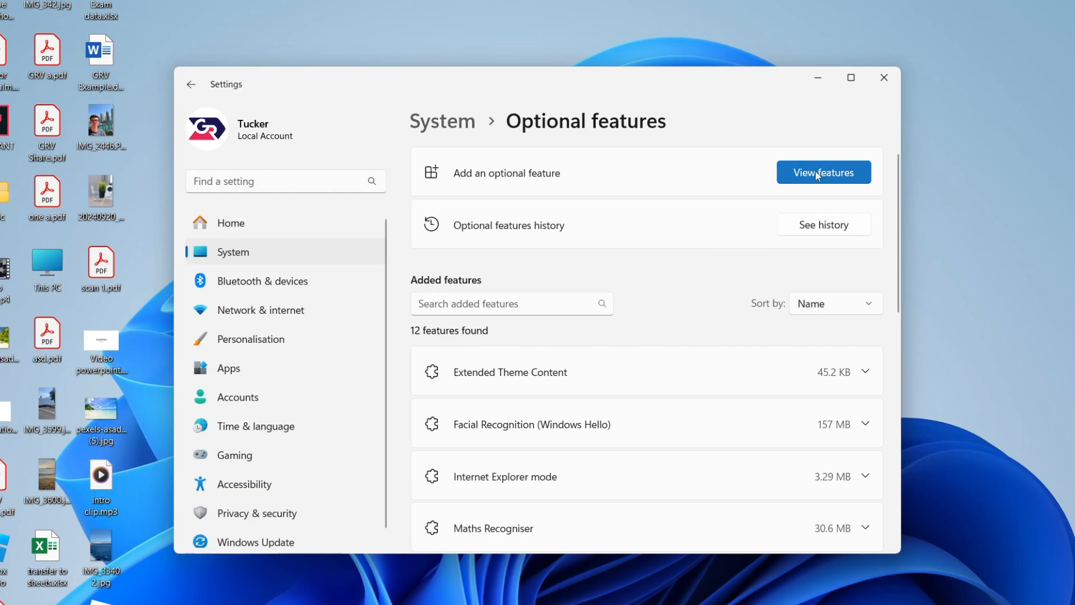
# Search 'wireless' among addable features, cancel, and find Wireless Display under Added features.
pyautogui.click(823, 172)
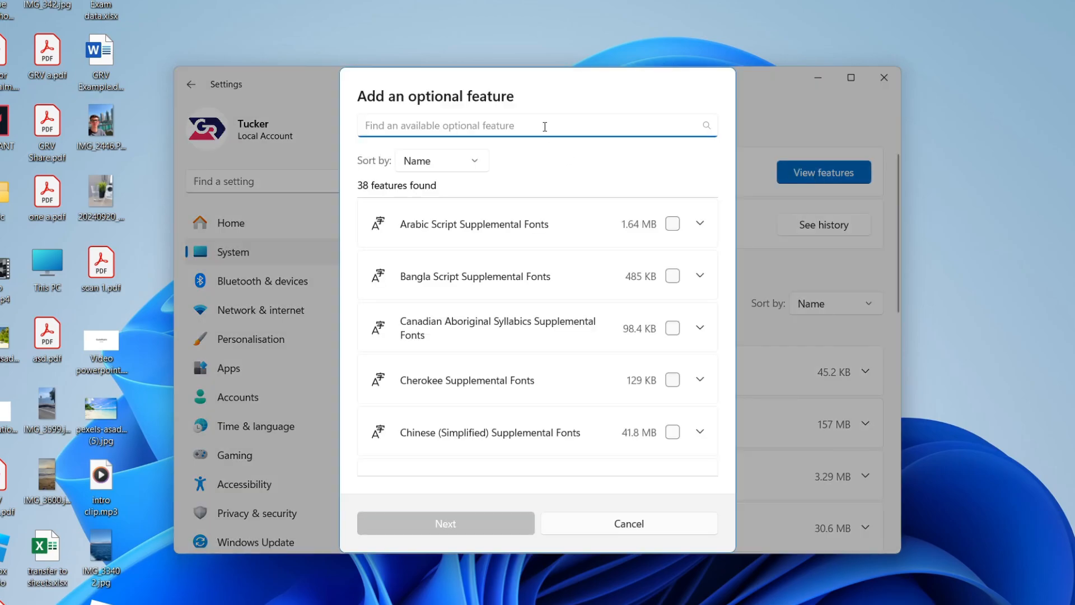
pyautogui.write('wireless')
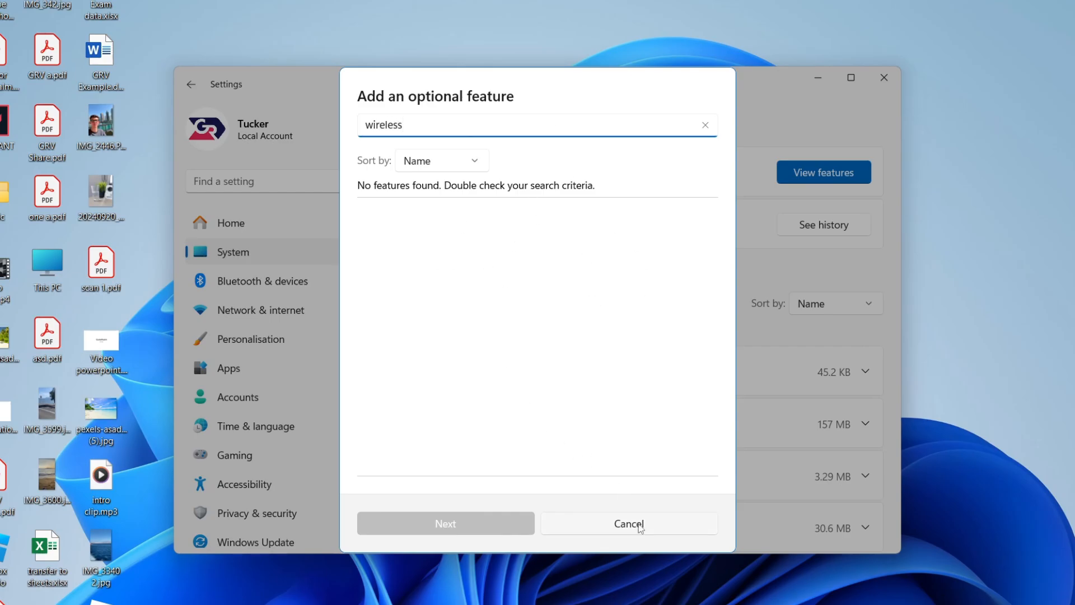
pyautogui.click(627, 523)
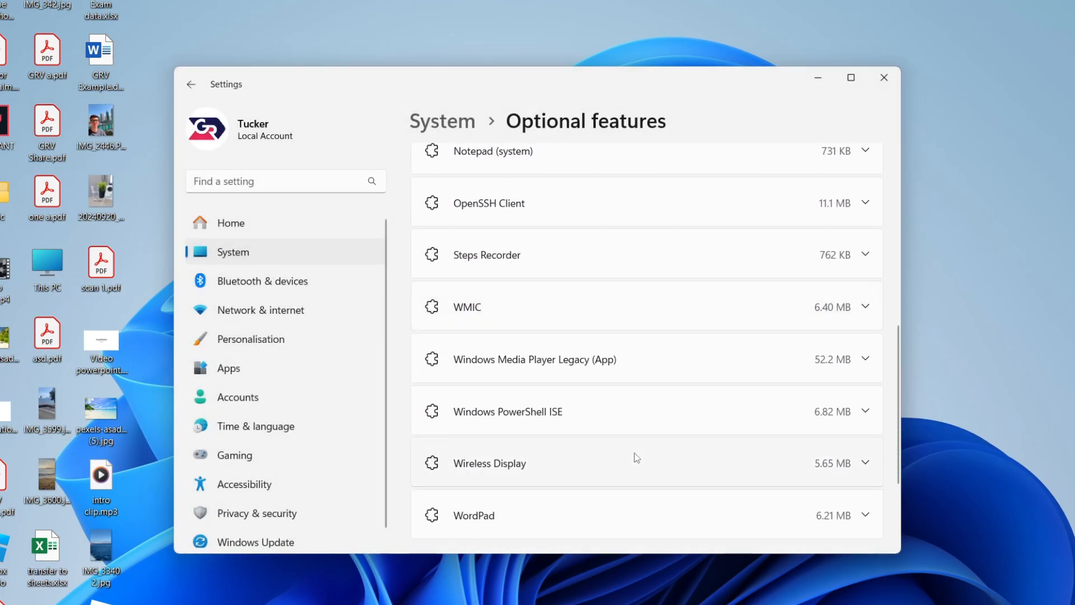
pyautogui.scroll(-3)
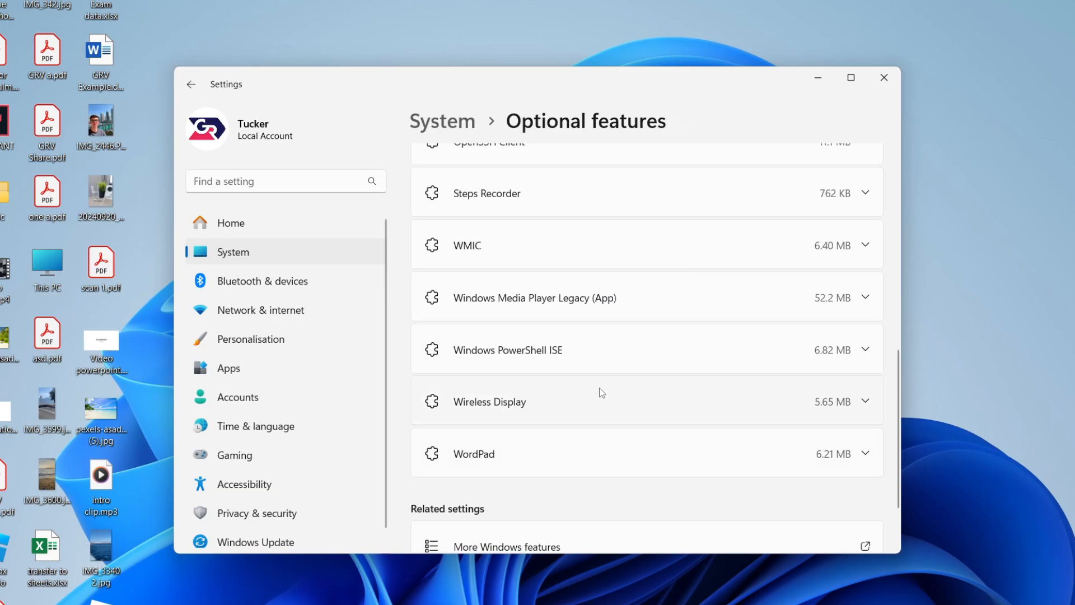
pyautogui.click(285, 180)
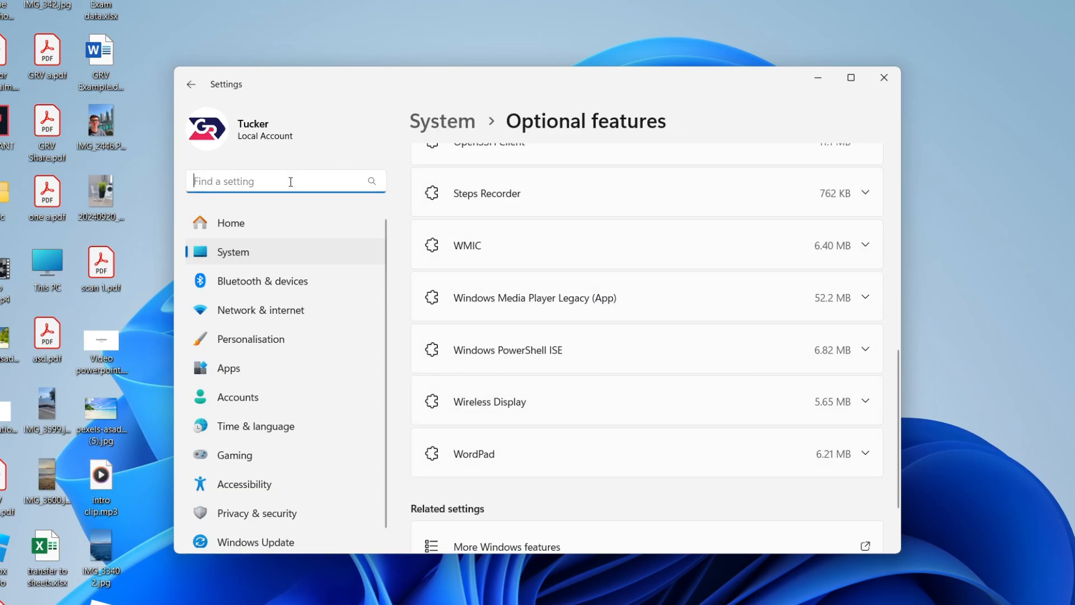
# Search 'project', open Projecting to this PC, and launch the Wireless Display app.
pyautogui.write('project')
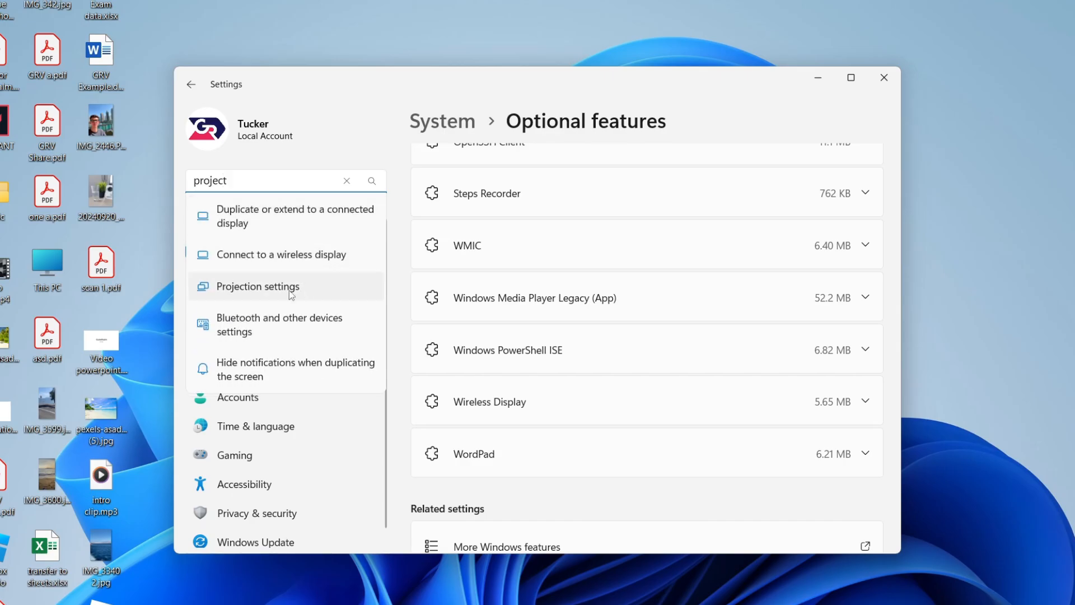
pyautogui.click(257, 286)
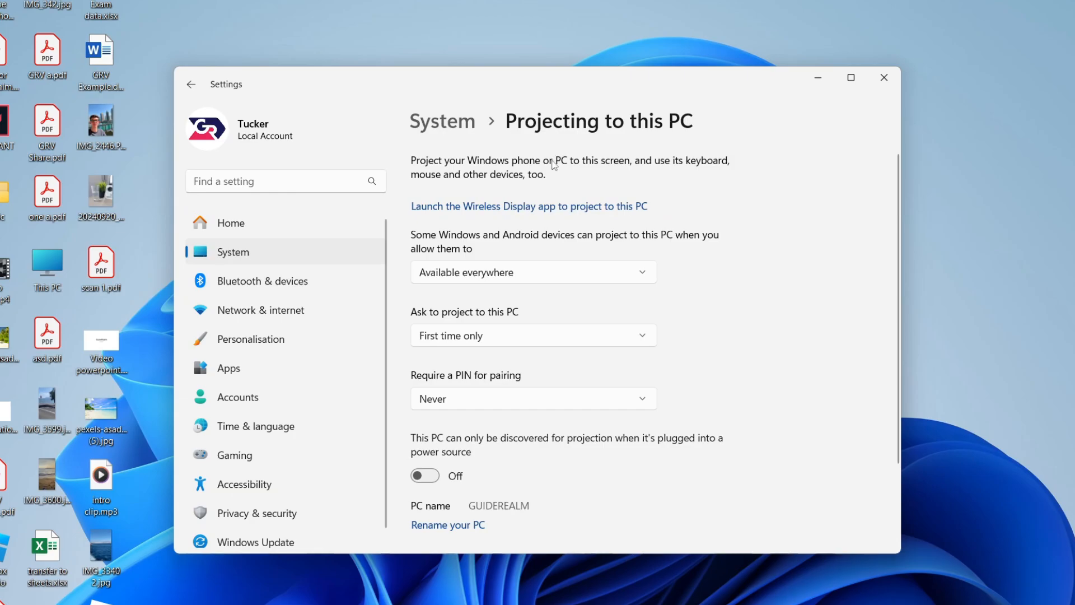
pyautogui.moveTo(519, 295)
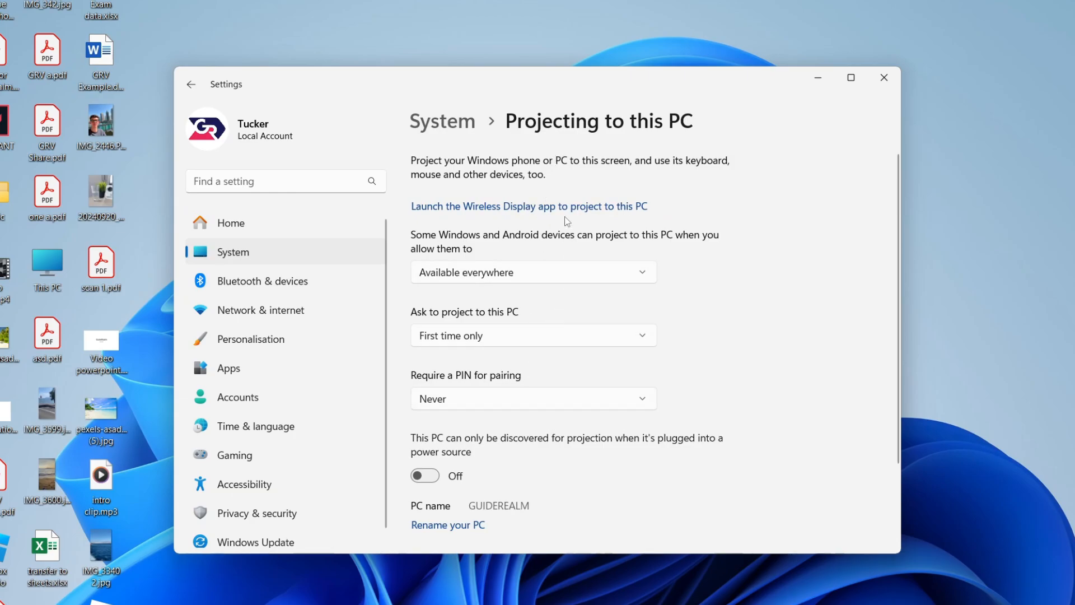
pyautogui.click(529, 206)
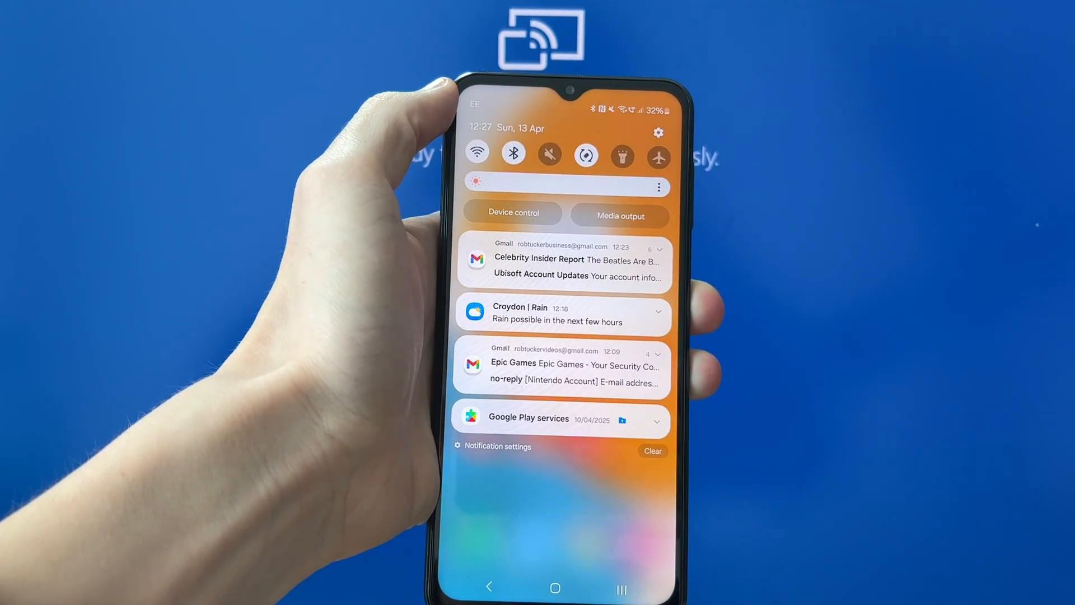
# Pull down quick settings and start Smart View mirroring to GUIDEREALM.
pyautogui.scroll(-3)
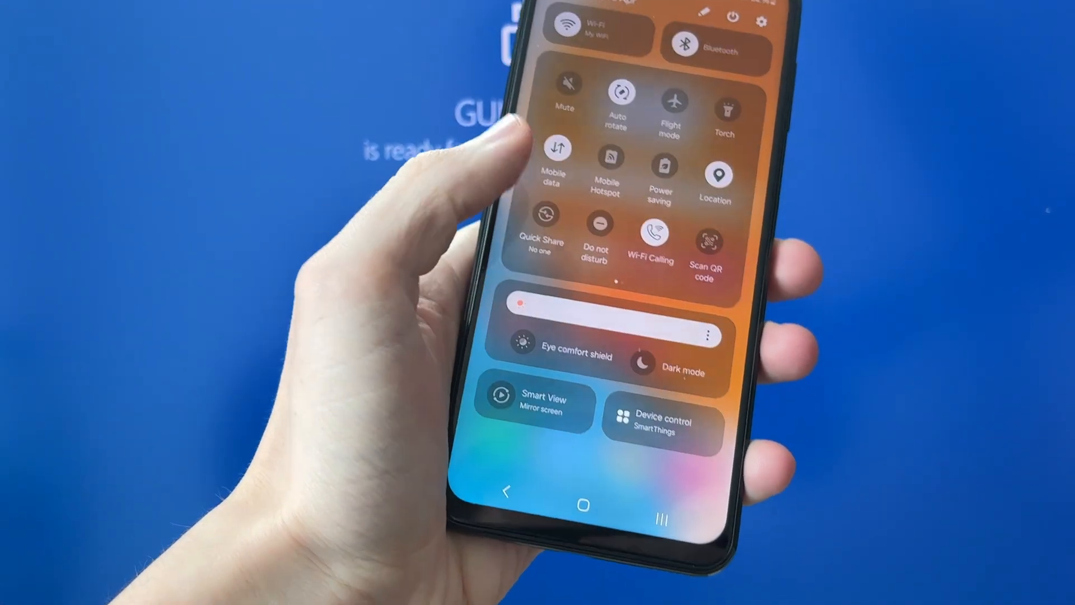
pyautogui.click(533, 402)
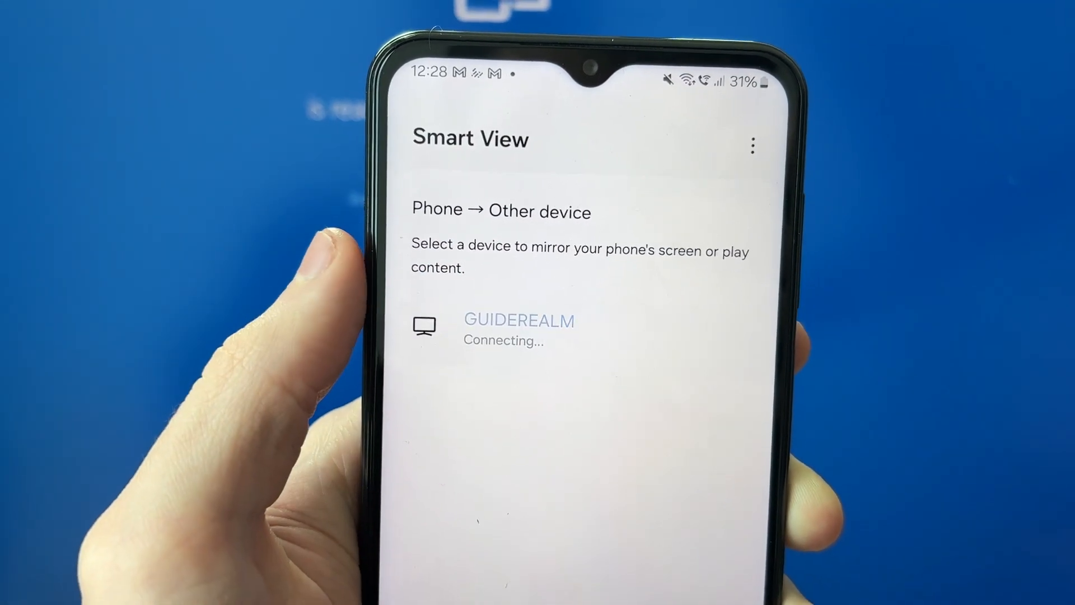